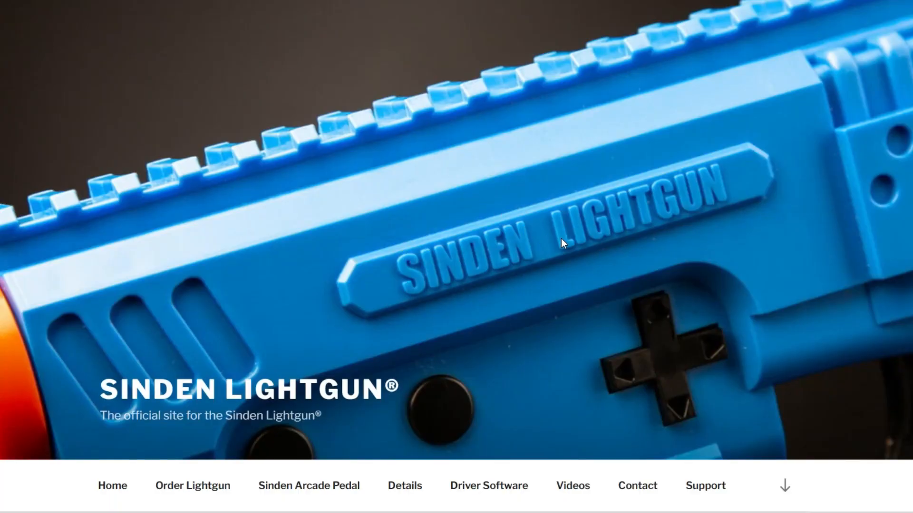
- Review the Driver Software downloads page on the Sinden Lightgun website
scroll(down, 3)
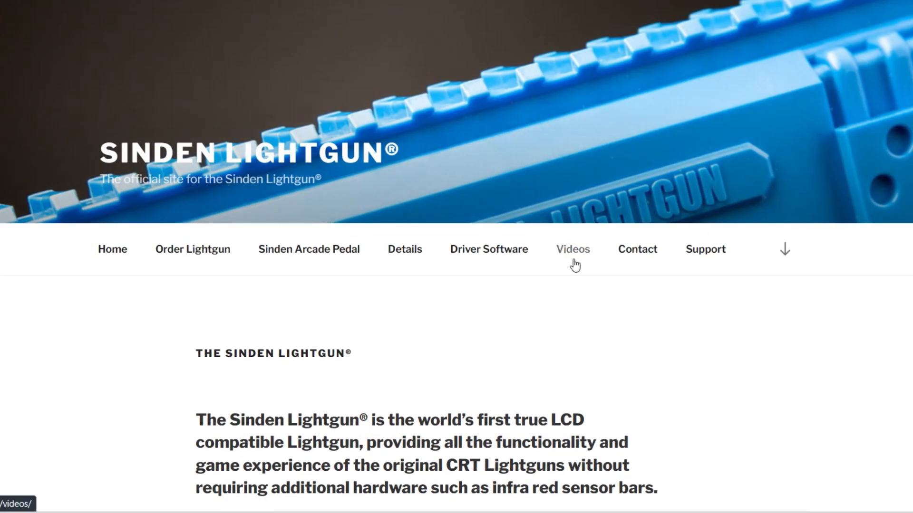
click(489, 248)
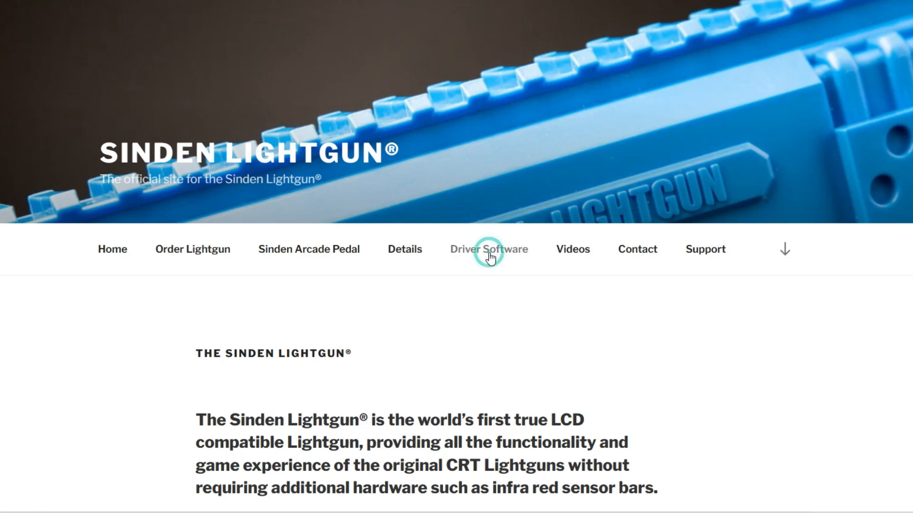
click(489, 249)
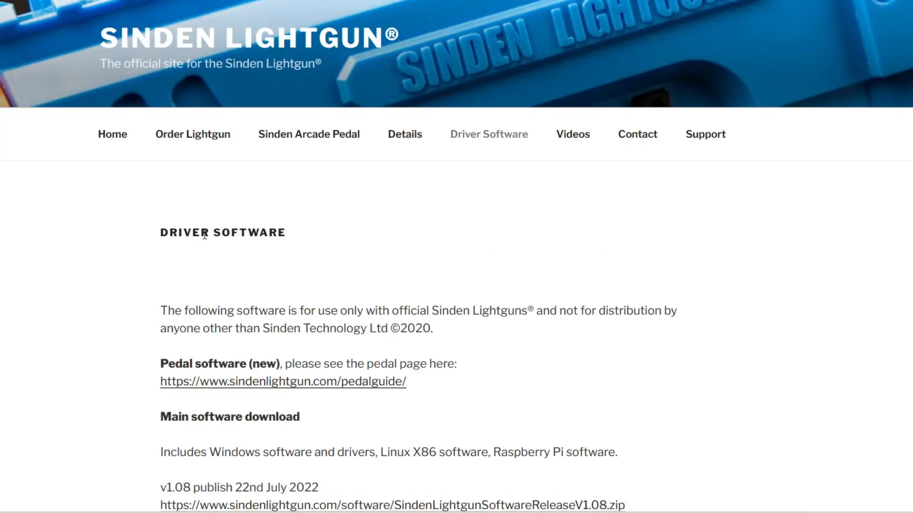
scroll(down, 3)
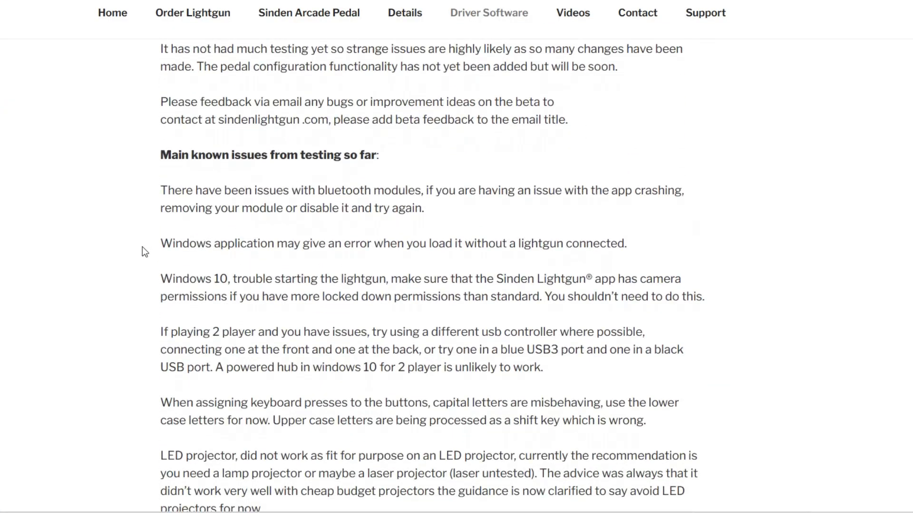
scroll(down, 3)
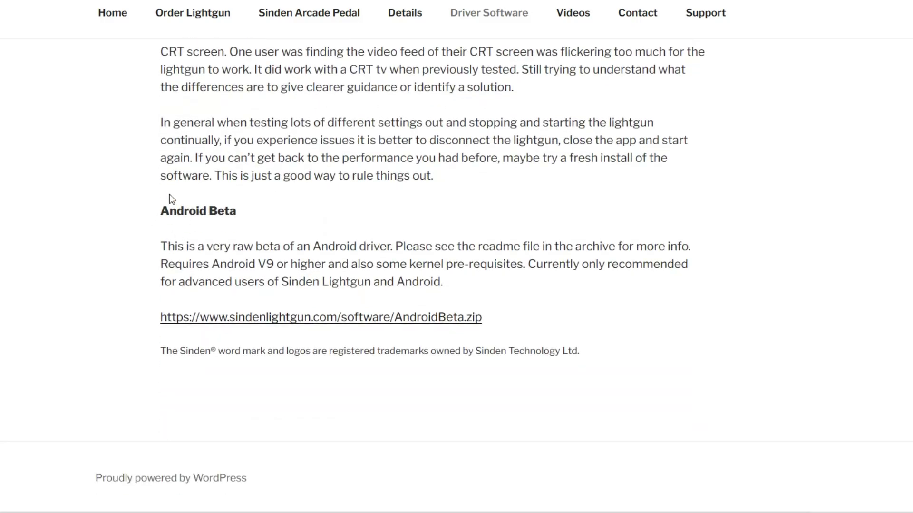
mouse_move(291, 320)
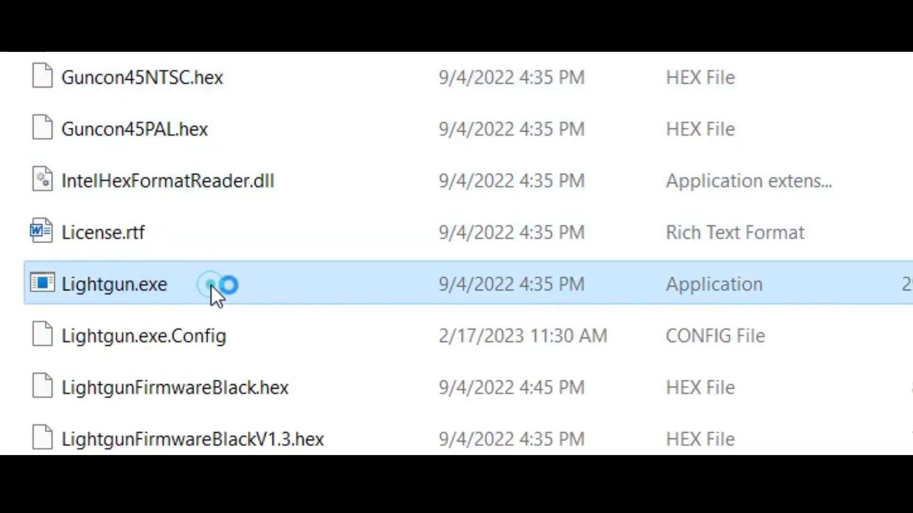
- Launch Lightgun.exe from the extracted folder, landing on the app's Home page
double_click(113, 284)
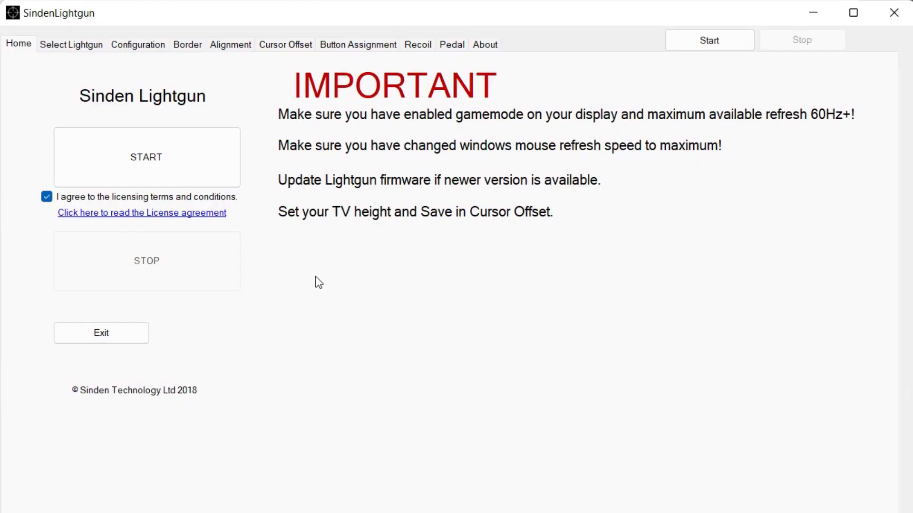
mouse_move(116, 53)
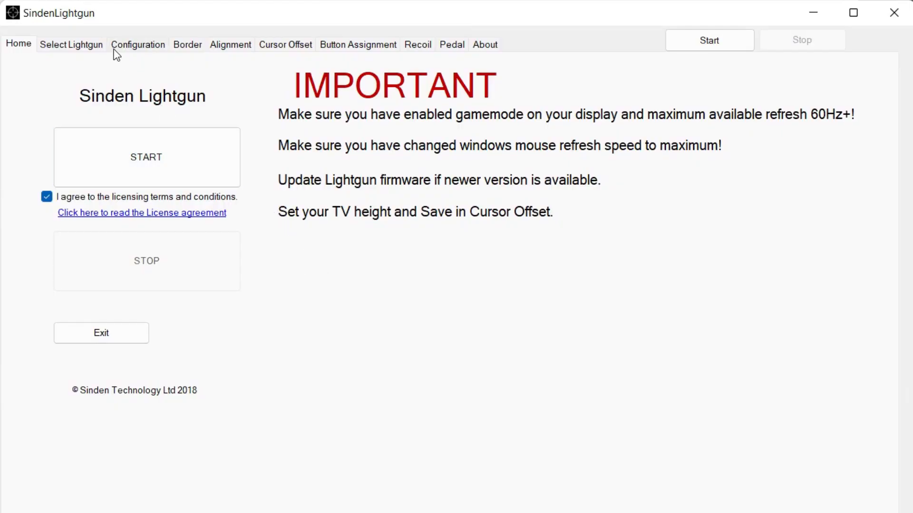
mouse_move(89, 51)
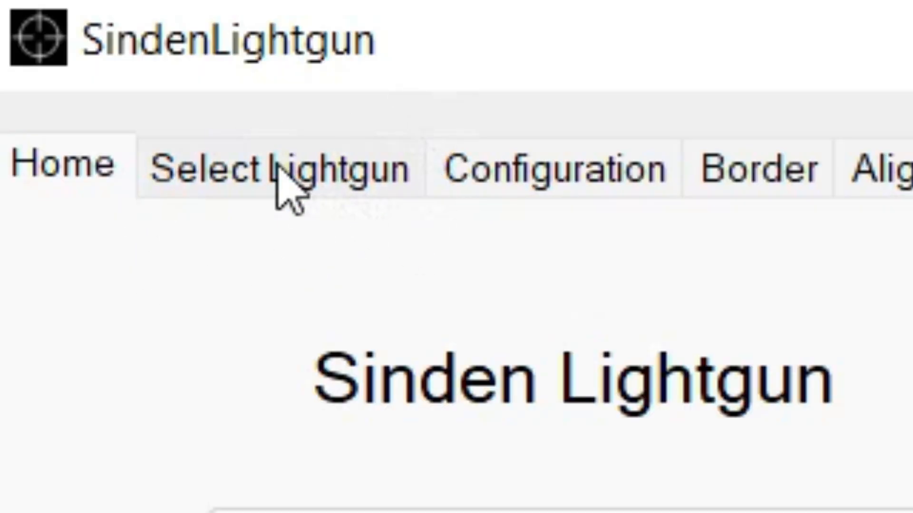
- Show the Select Lightgun page listing the detected SindenLightgun-Blue gun on COM5
click(71, 44)
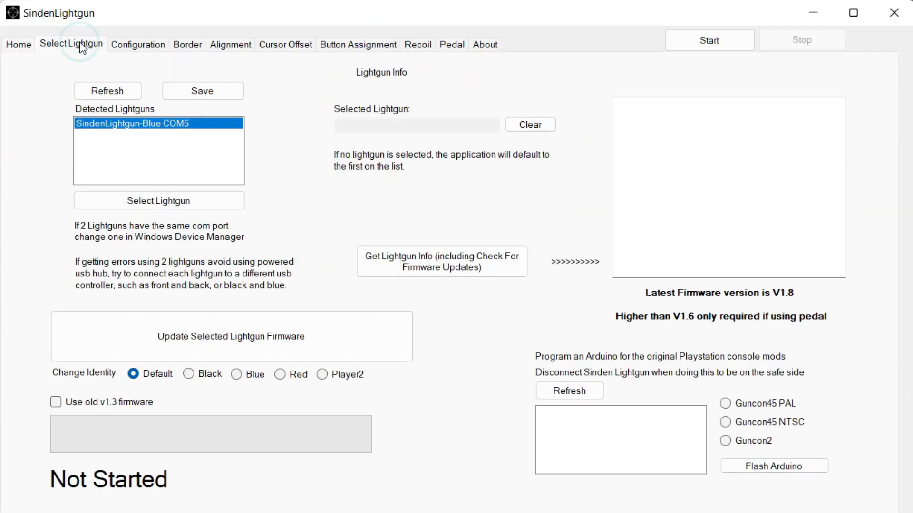
mouse_move(91, 86)
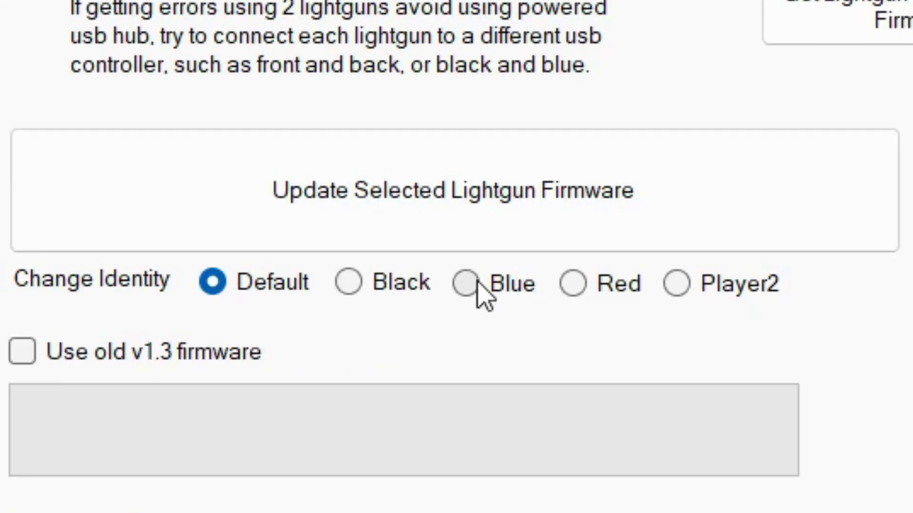
- Change the gun's identity to Blue and start the firmware upgrade, accepting the warning
click(464, 283)
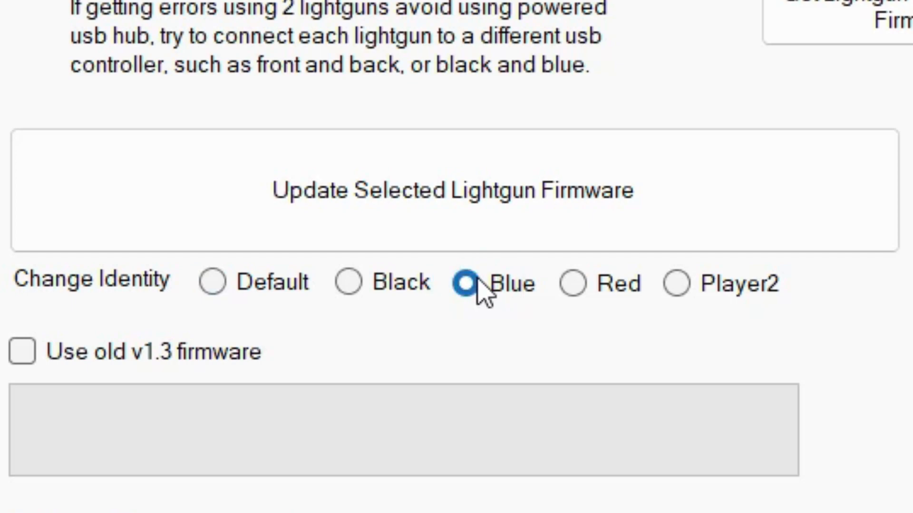
mouse_move(507, 191)
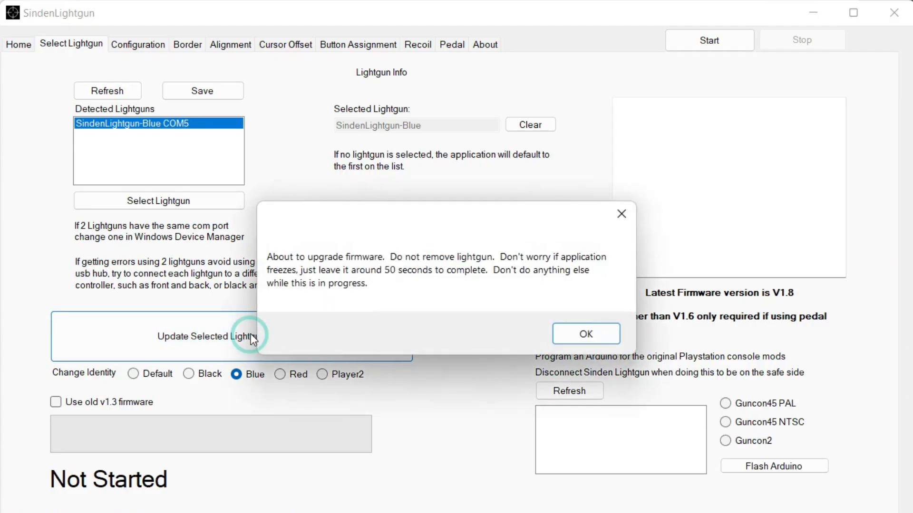
click(585, 334)
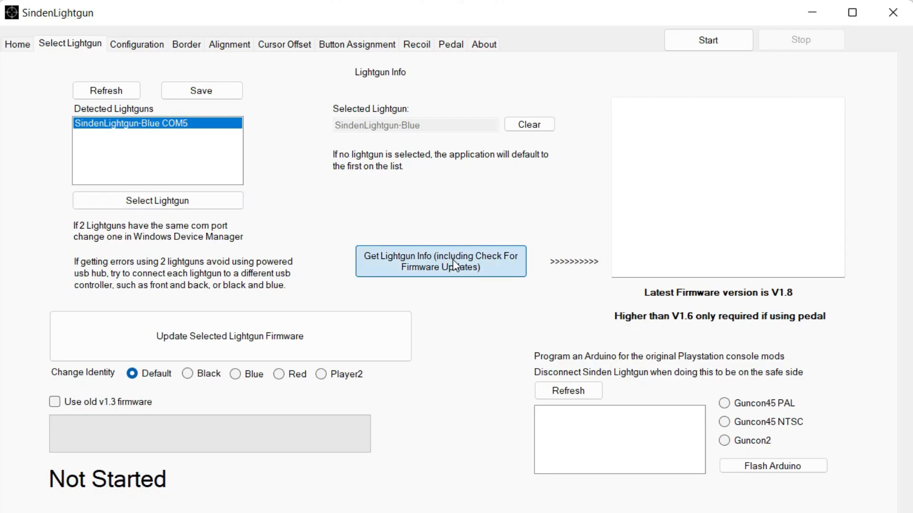
- Read the SindenLightgun-Blue COM5 info: colour BLACK, firmware V1.9 and calibration values
click(440, 260)
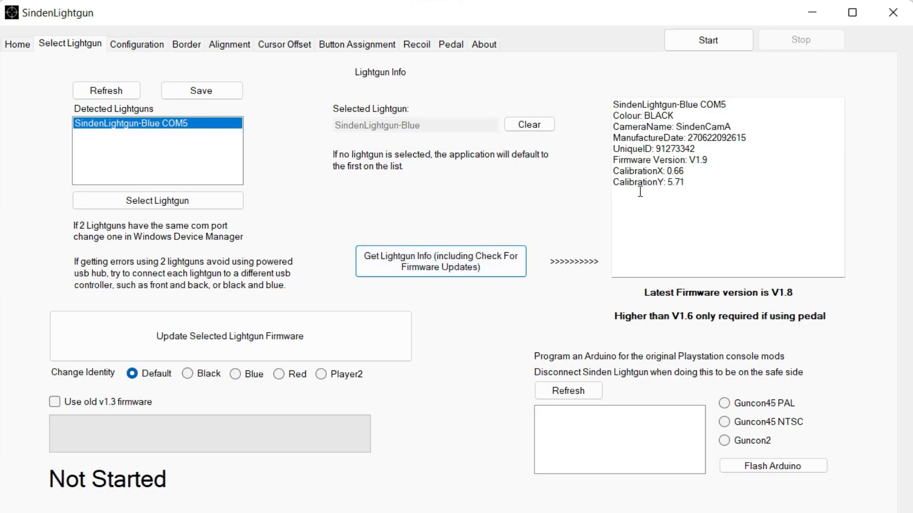